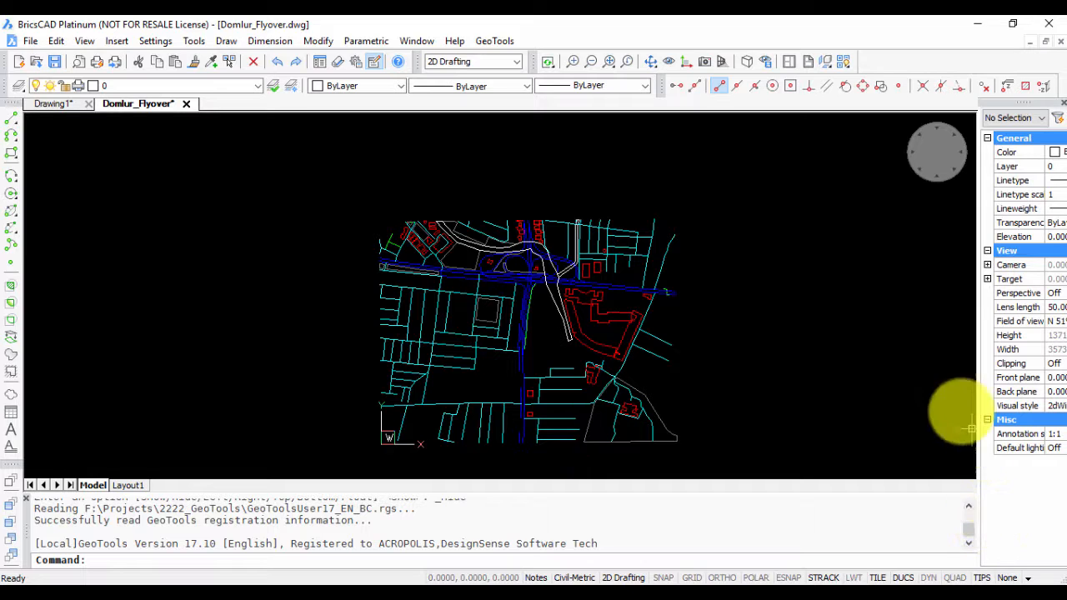
mouse_move(782, 353)
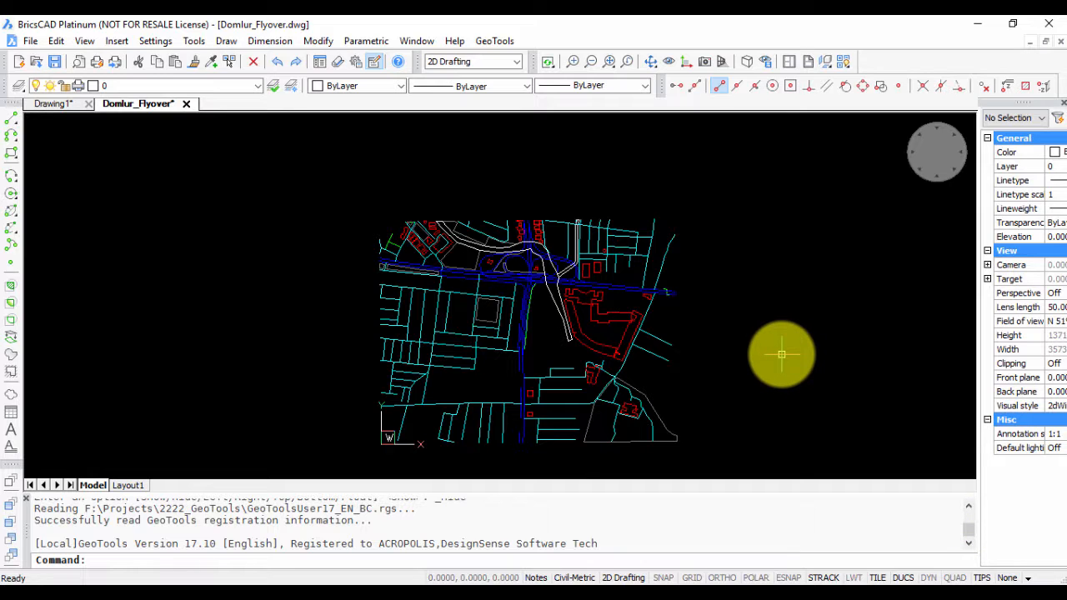
mouse_move(718, 340)
text(DIST)
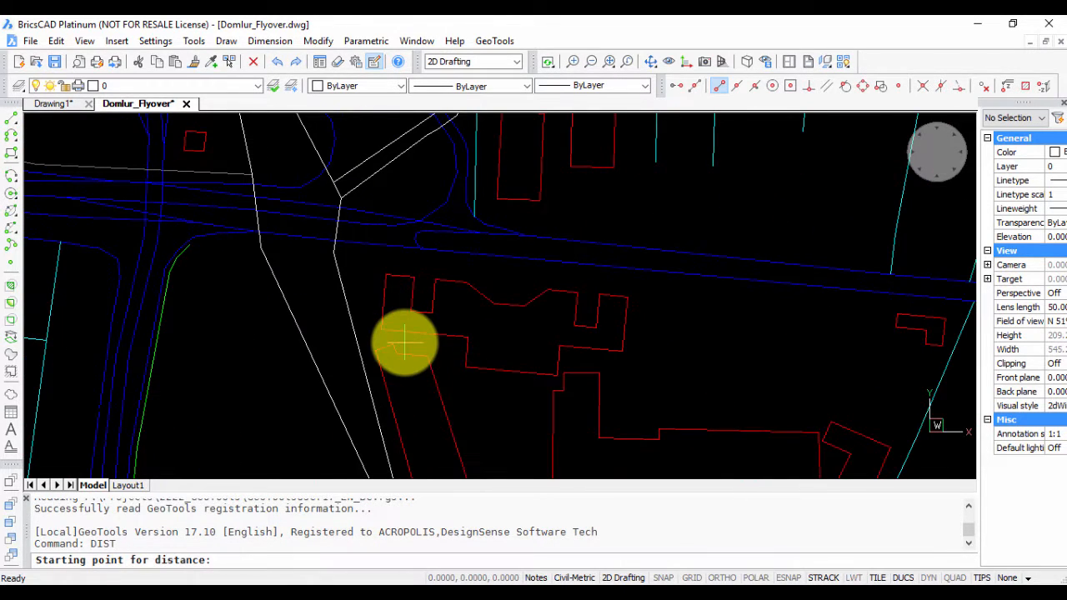
Step: Measure about 152.84 units across the building block with DIST, then zoom back to the whole map
click(403, 341)
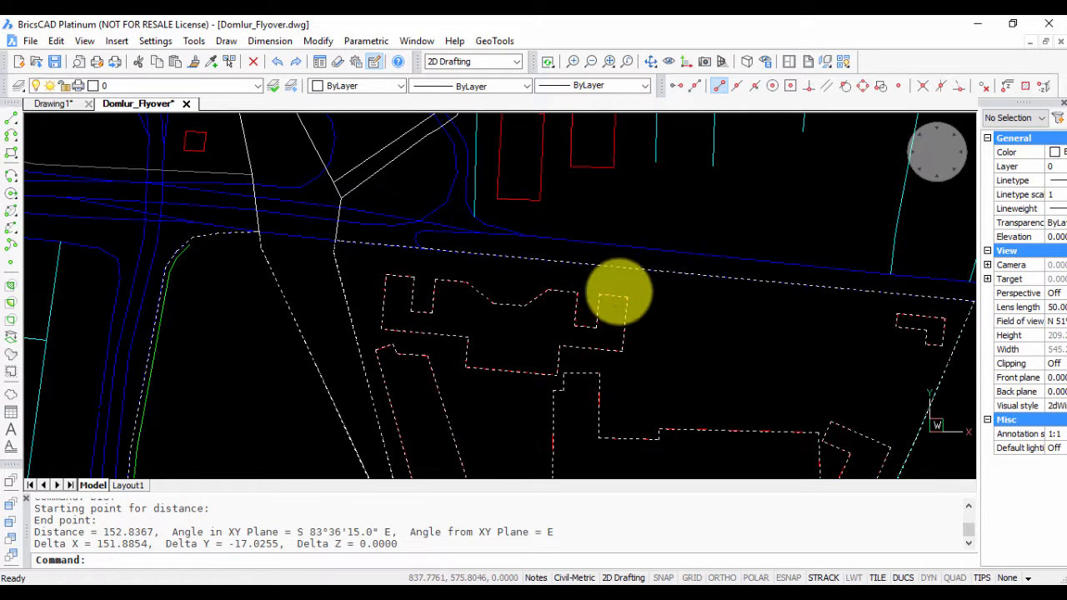
mouse_move(608, 290)
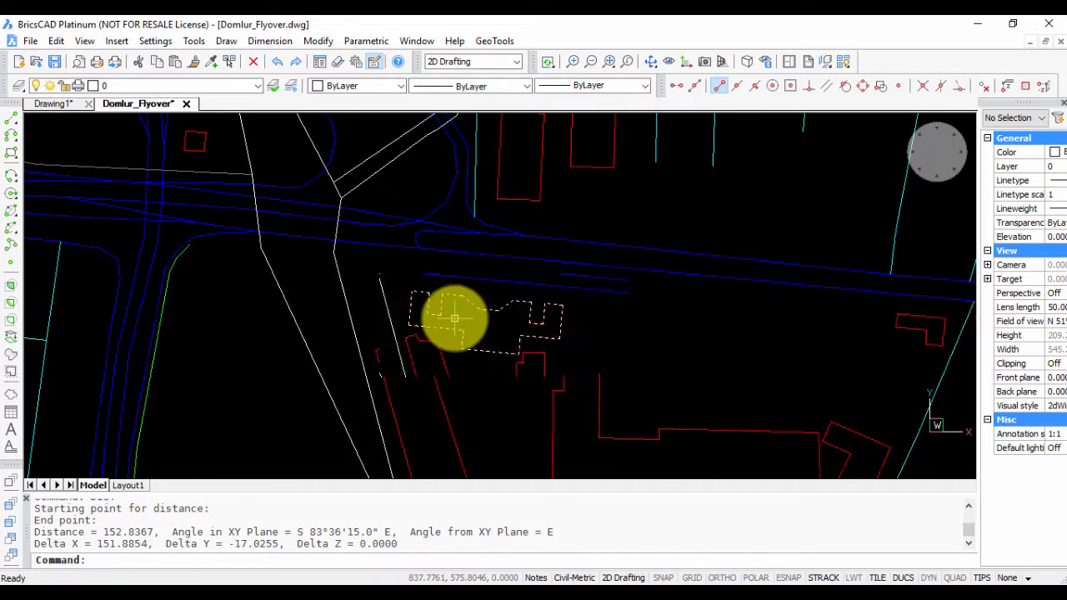
scroll(down, 3)
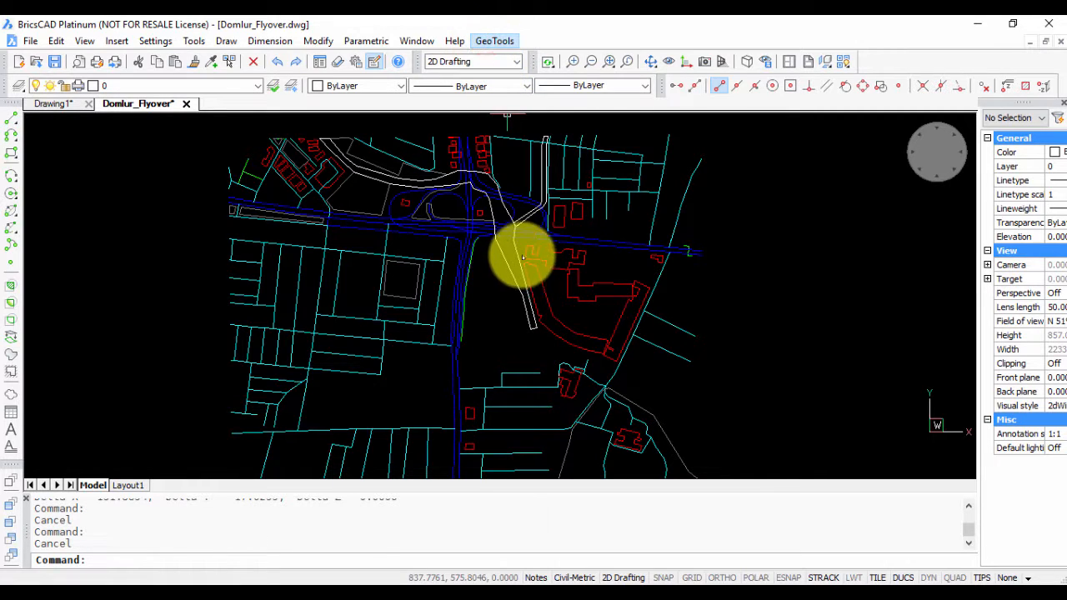
Step: Launch GeoTools > Geographic Tools > Google Earth Rubber Sheeting Tool for the flyover drawing
click(493, 40)
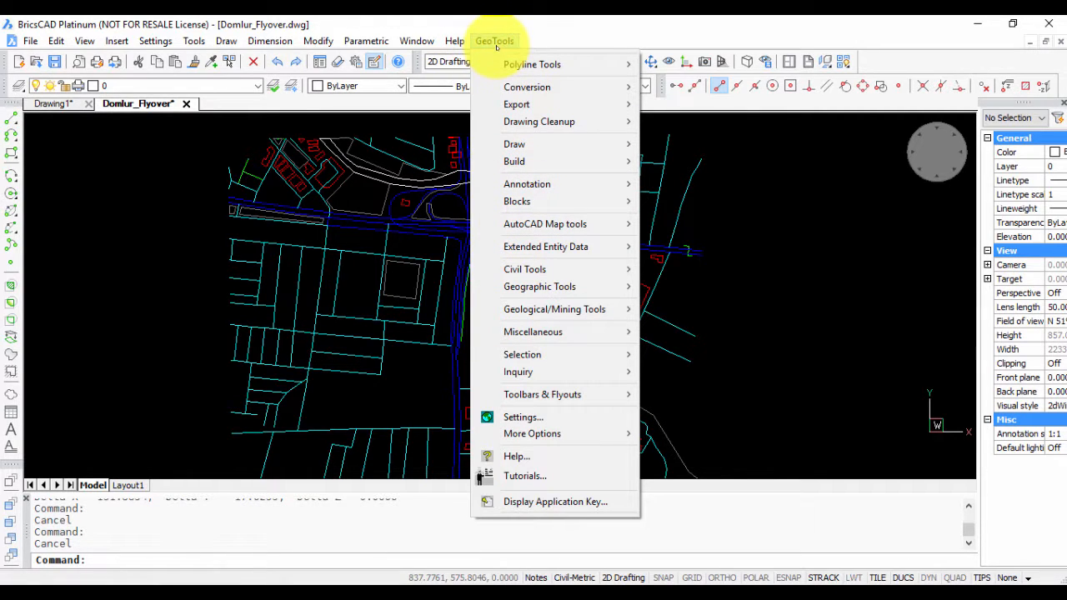
mouse_move(540, 286)
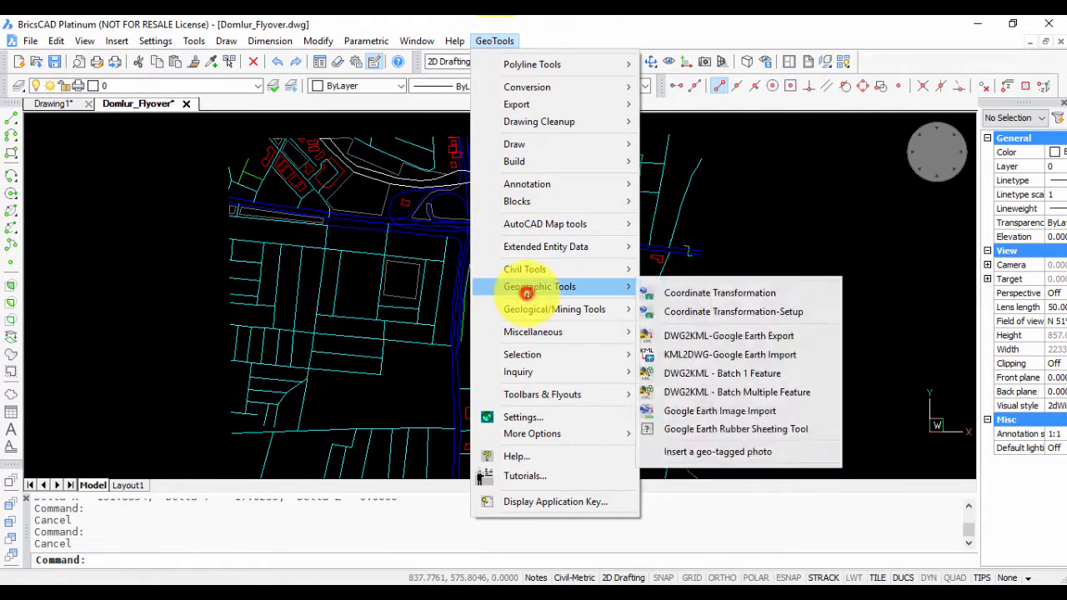
mouse_move(735, 428)
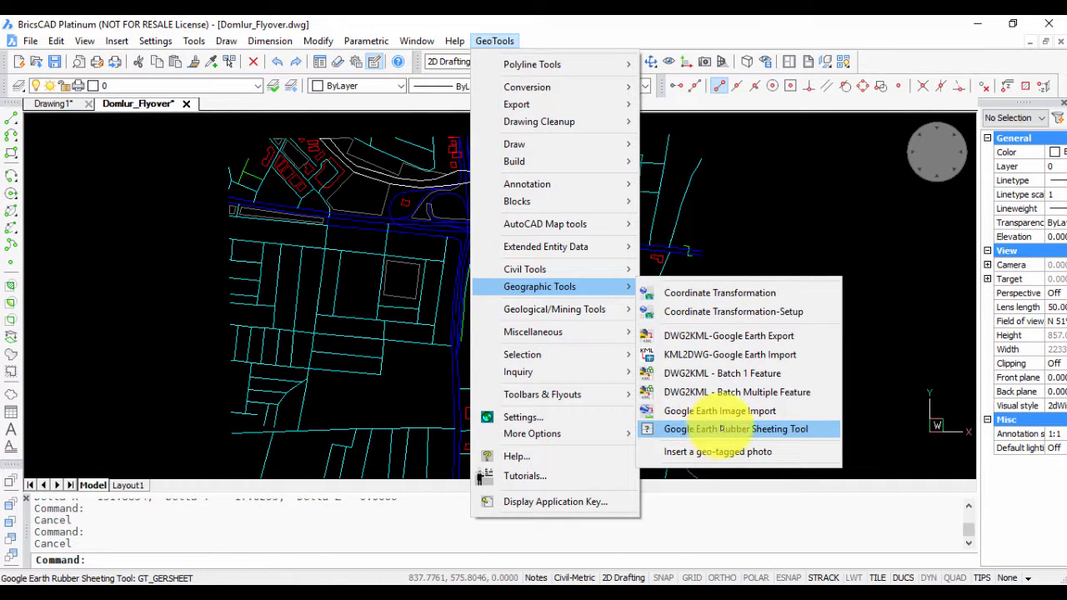
click(735, 429)
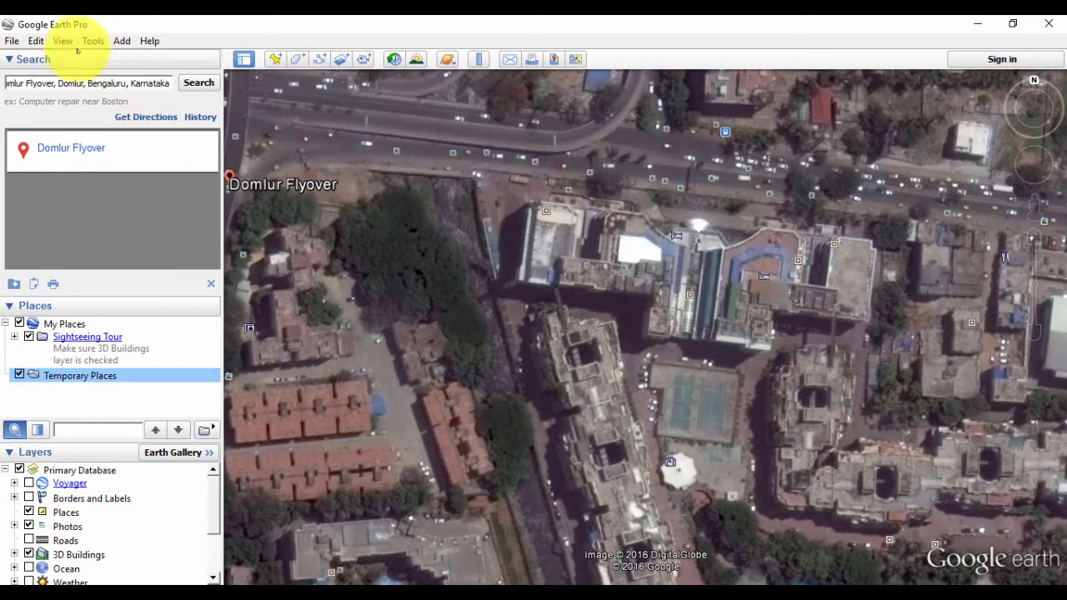
click(93, 40)
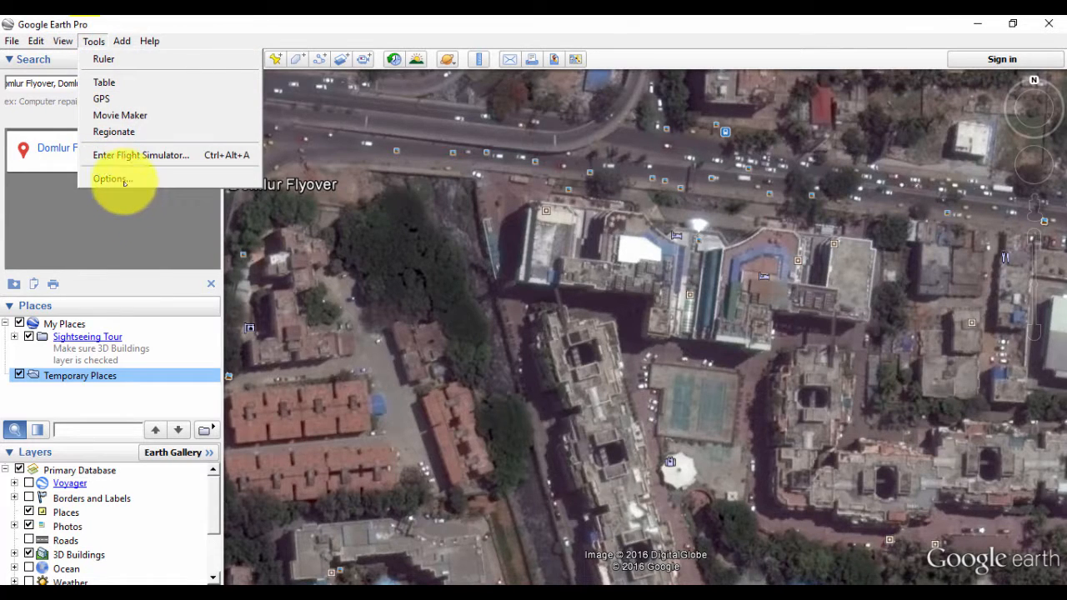
click(111, 178)
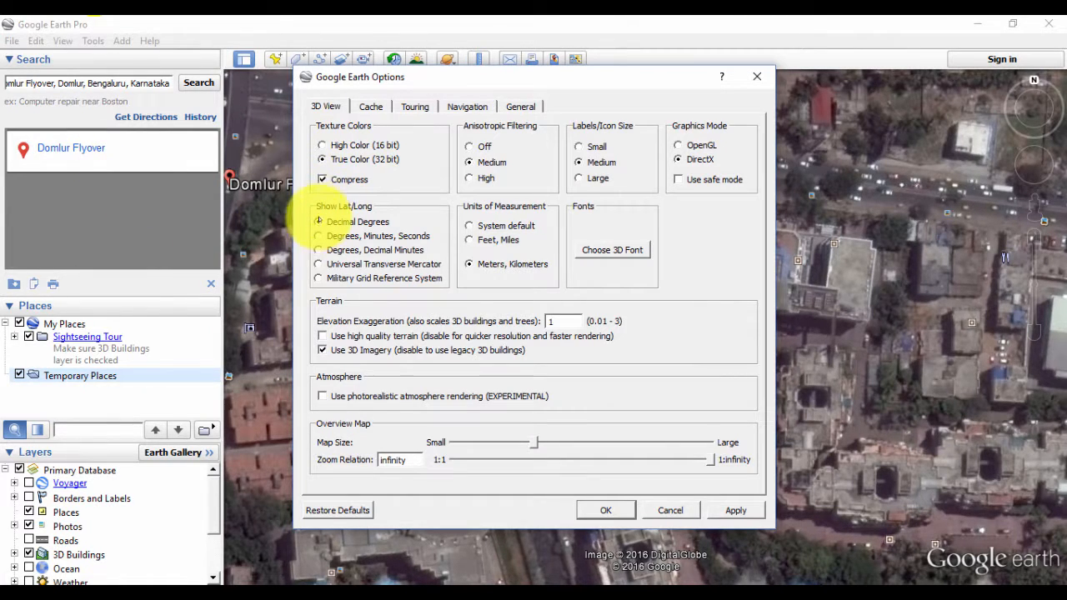
mouse_move(318, 222)
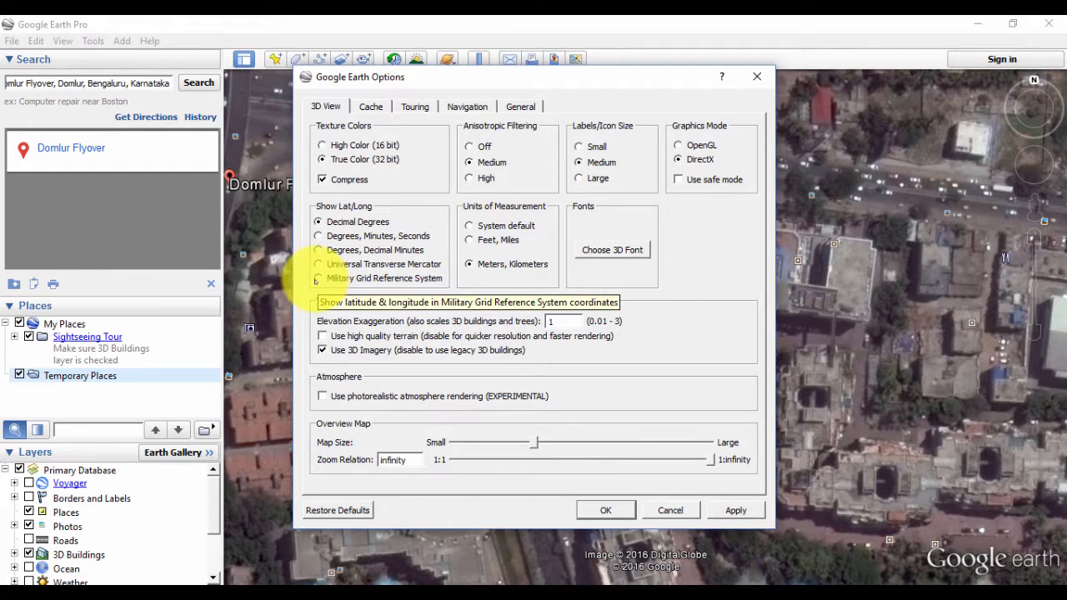
mouse_move(735, 510)
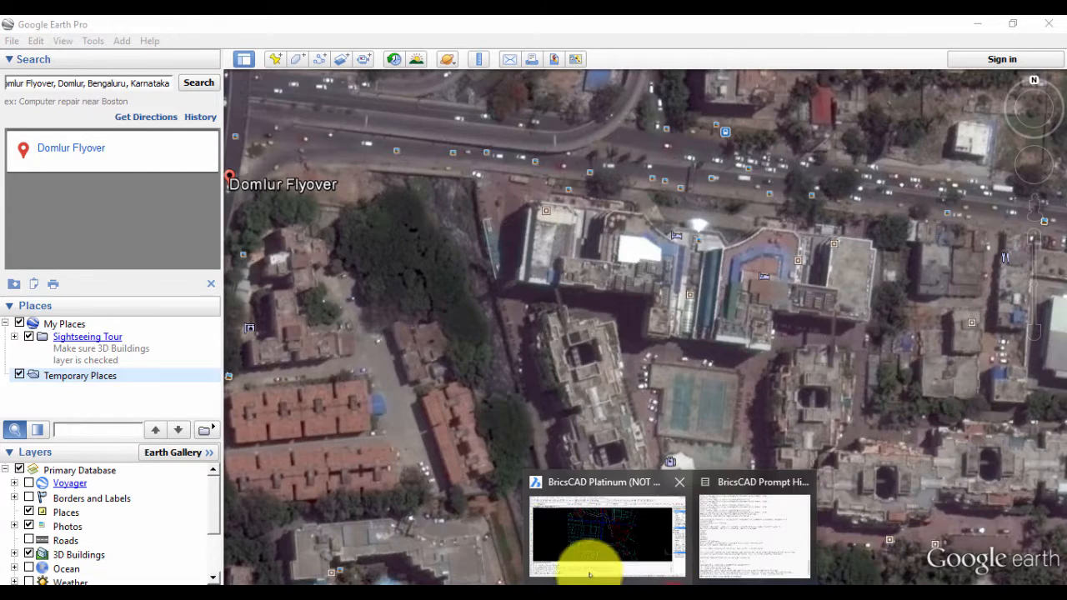
Step: Back in BricsCAD, confirm the first two rubber-sheeting steps to reach the first-point prompt
click(607, 533)
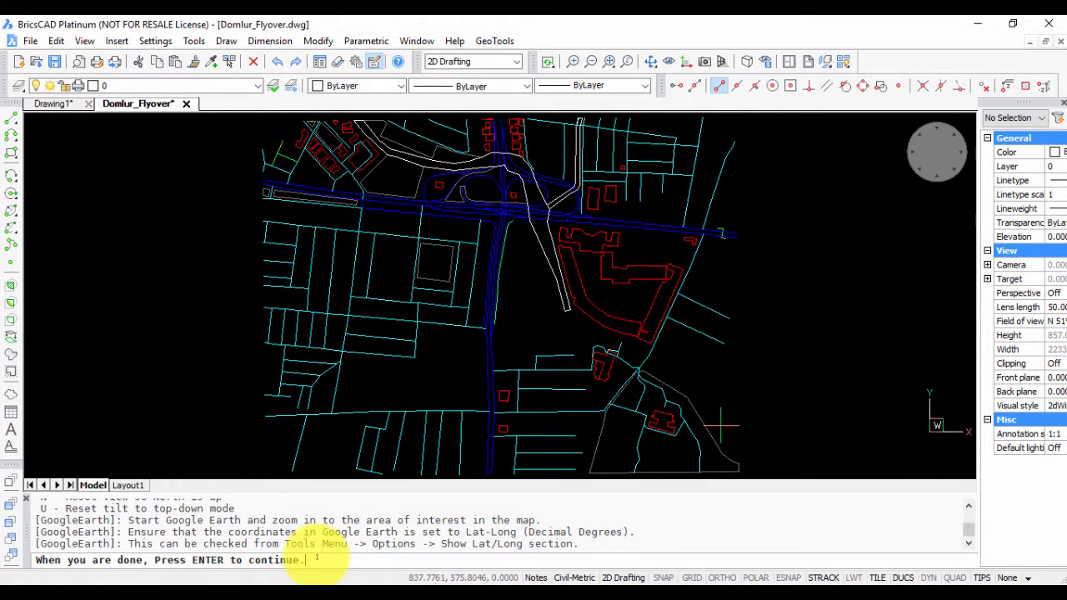
key(enter)
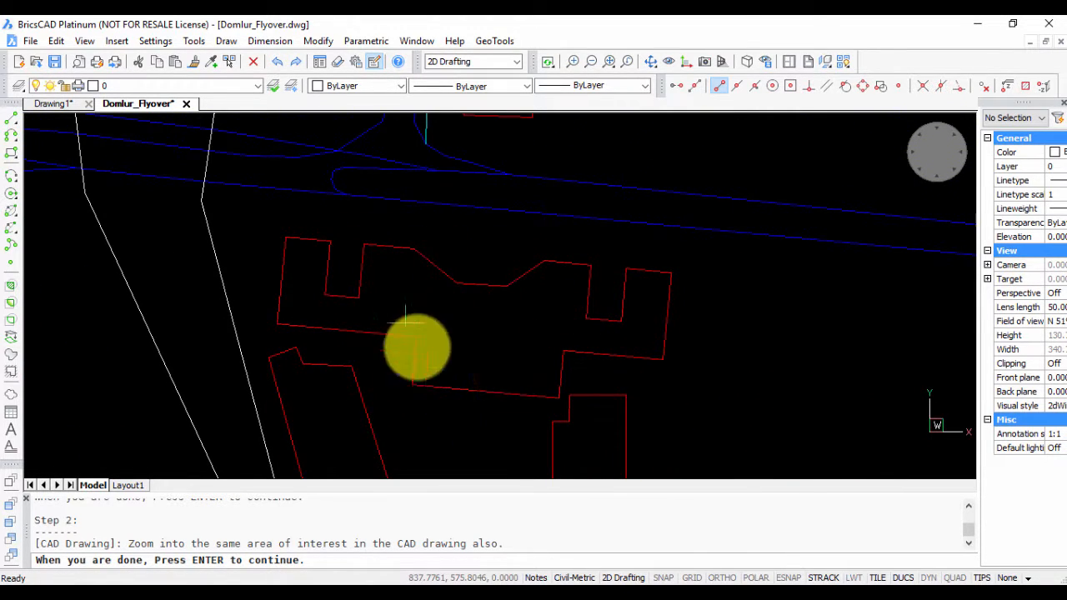
mouse_move(487, 299)
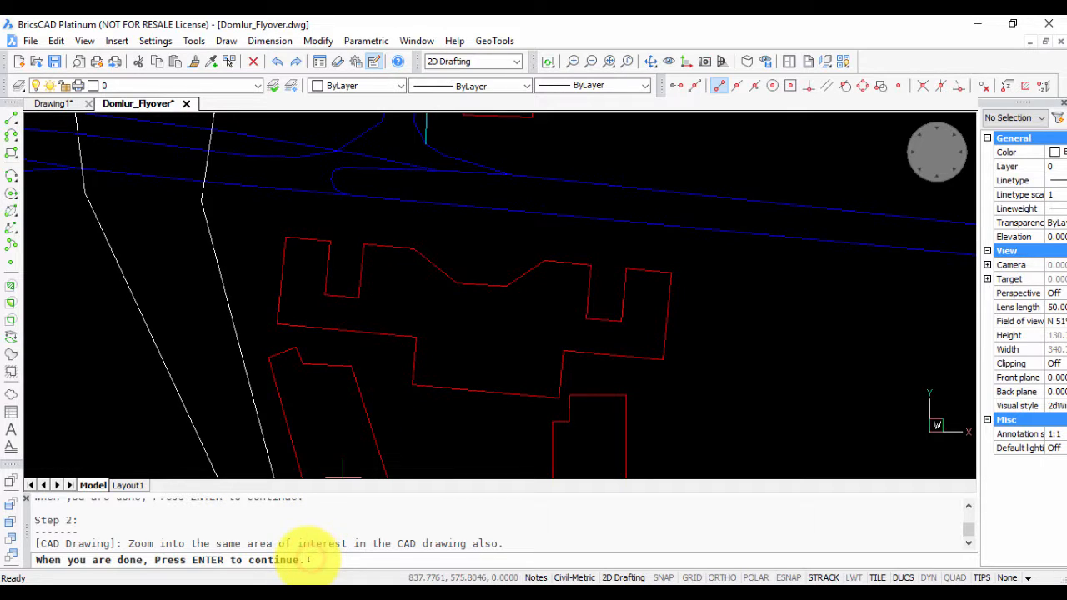
key(enter)
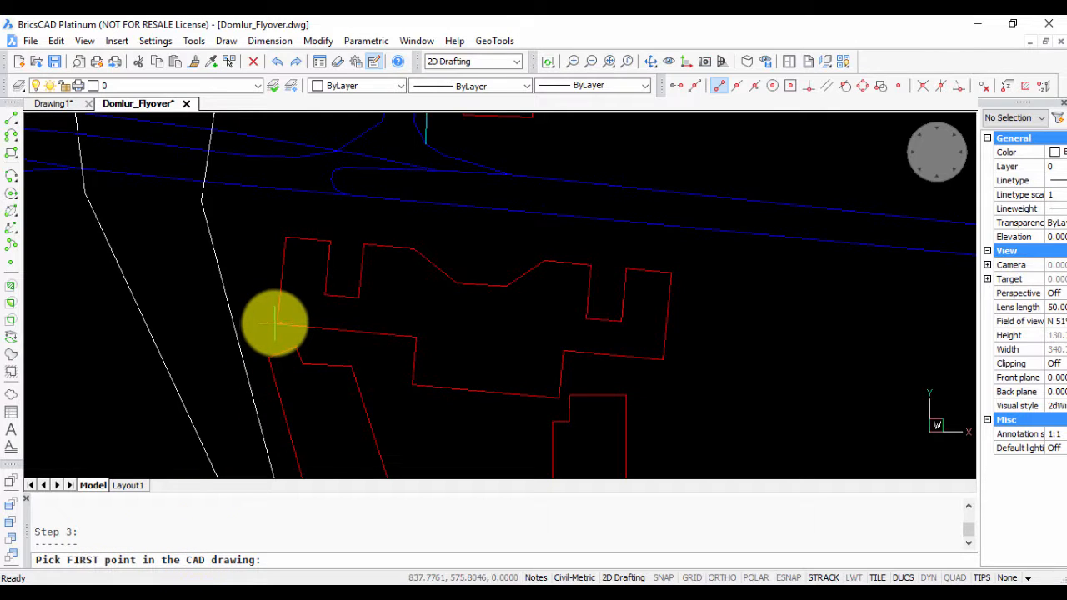
mouse_move(709, 370)
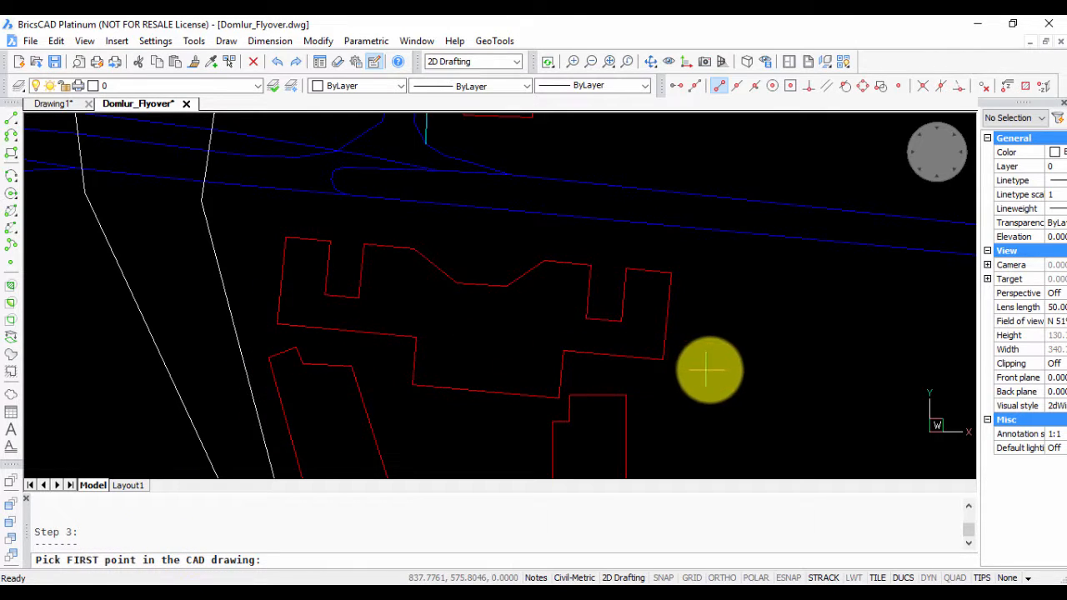
mouse_move(280, 342)
text(end)
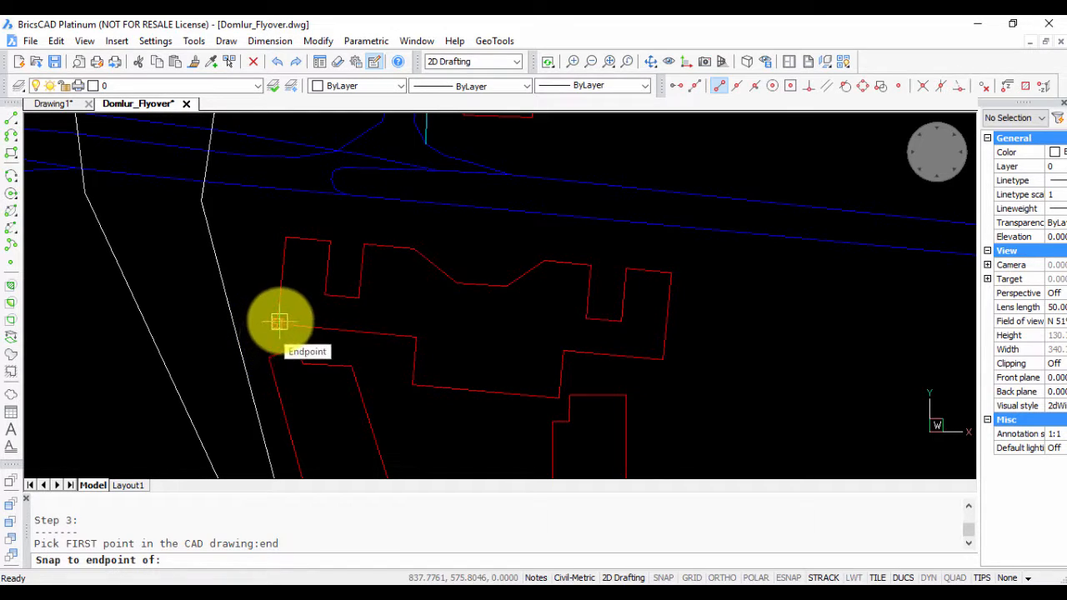
Step: Pick the red building corner as the first control point, recording 12.959969, 77.642854
click(279, 323)
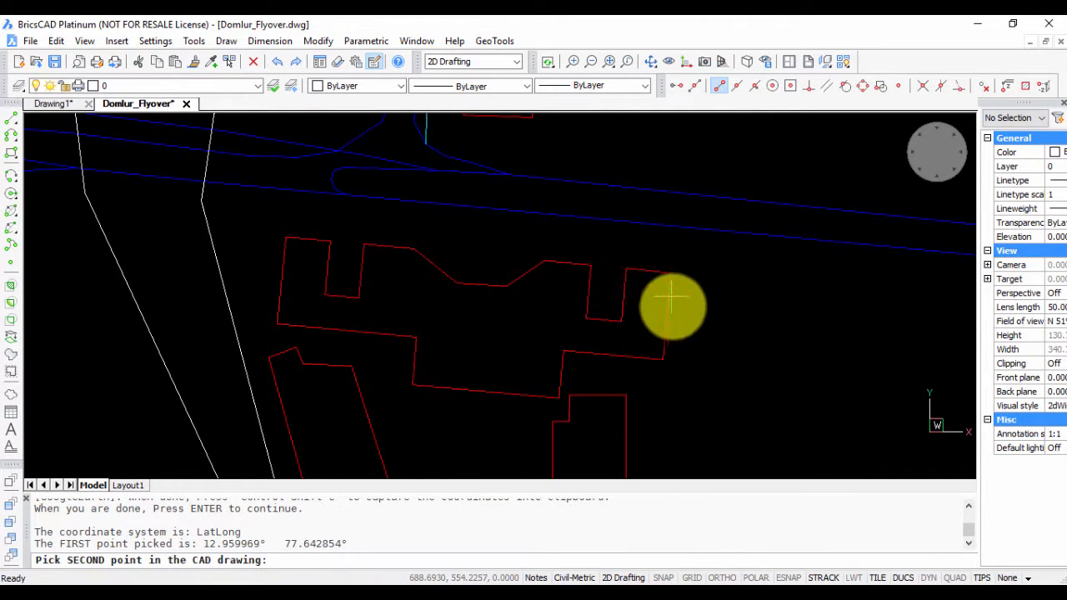
mouse_move(667, 363)
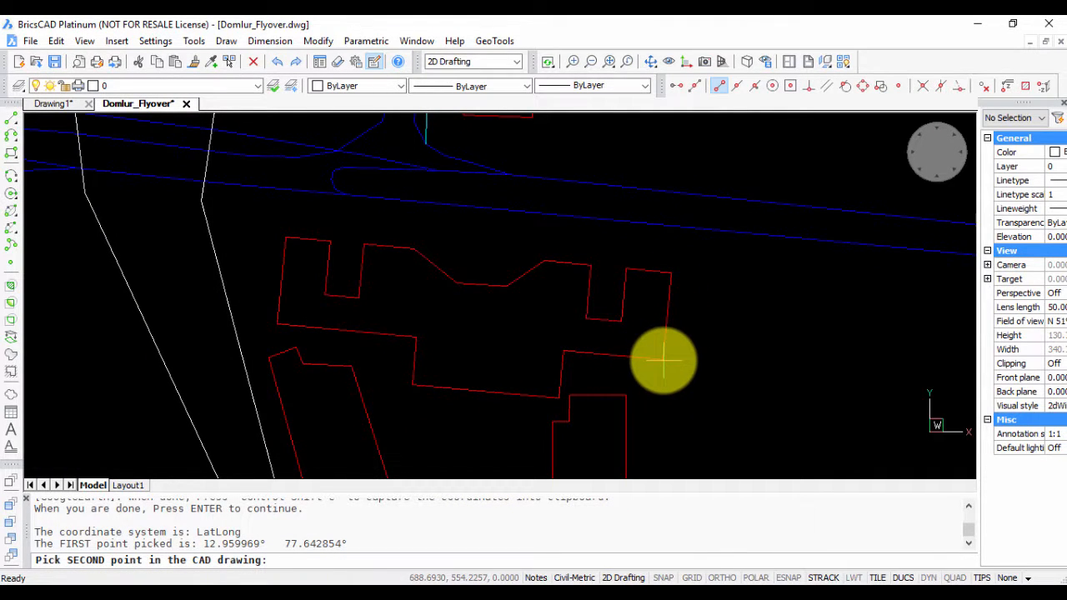
Step: Snap with END to a second building corner as control point, recording 12.959816, 77.644181
text(end)
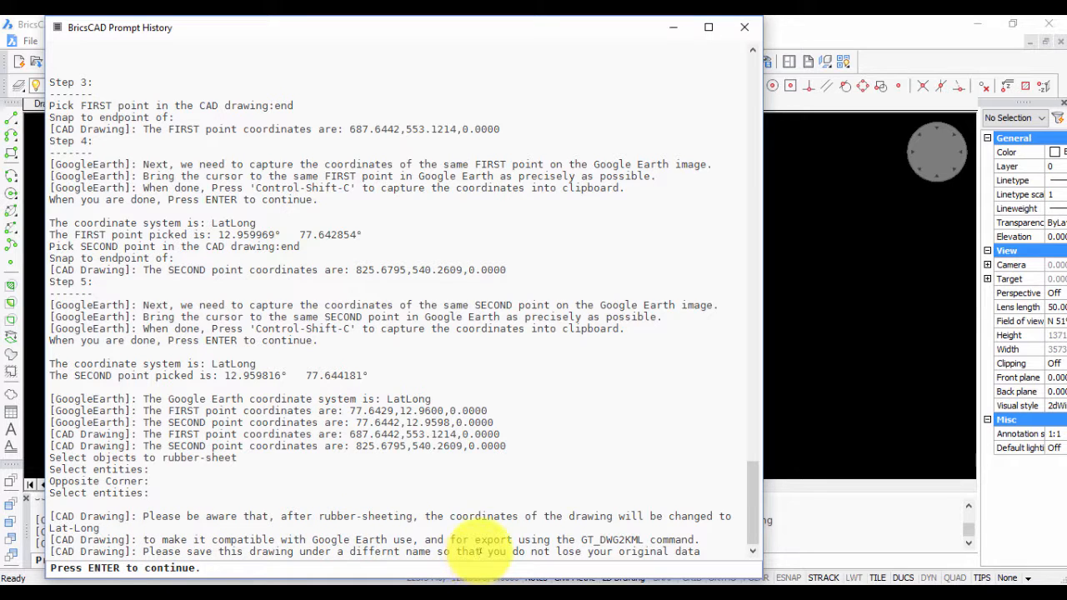
mouse_move(590, 533)
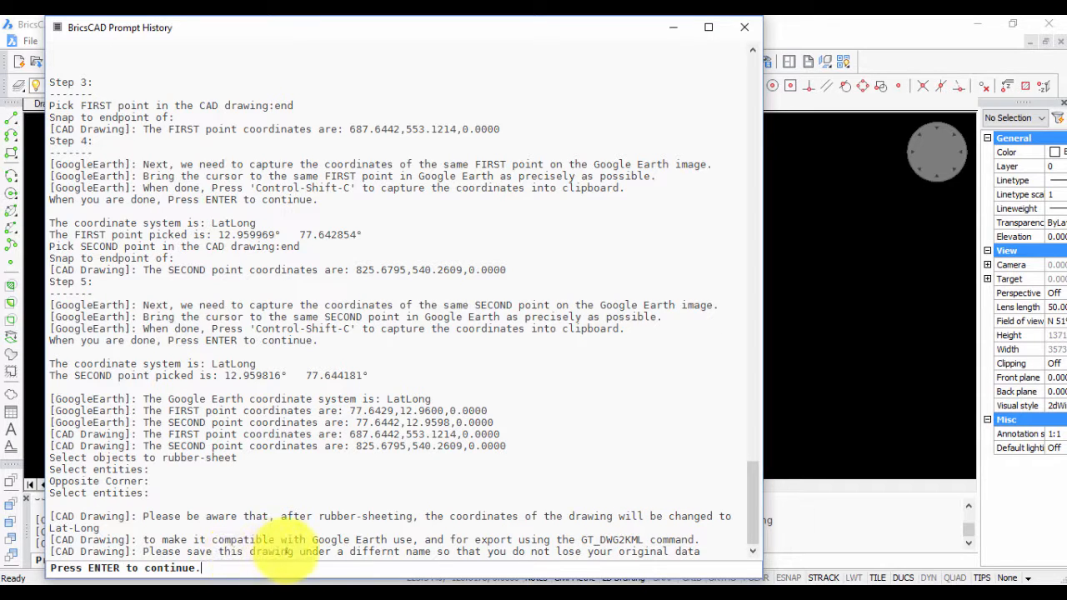
mouse_move(487, 550)
text(DIST)
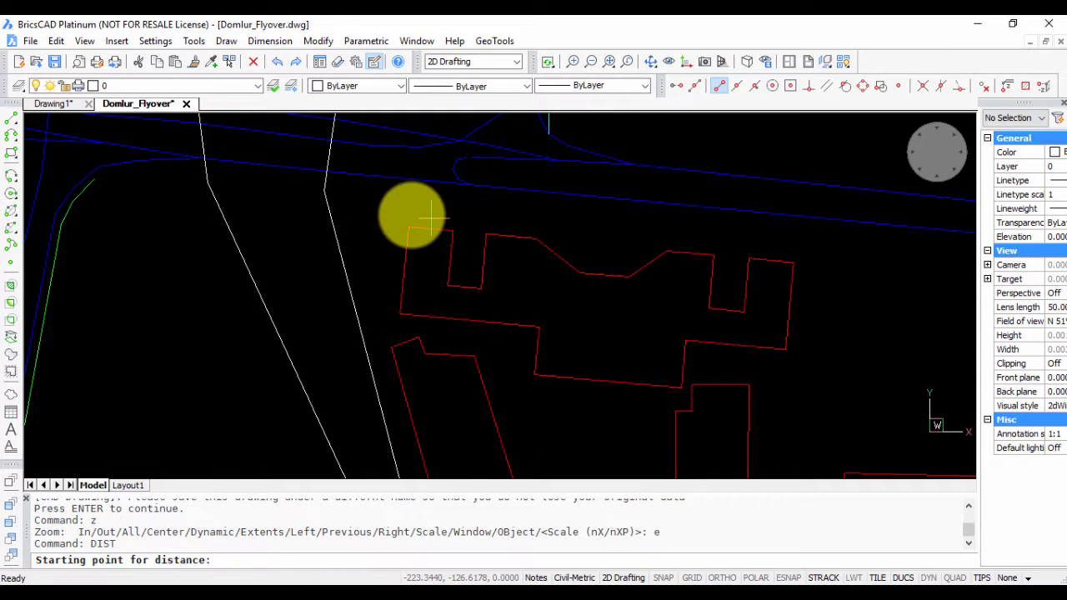
Step: Check a drawing point now reads about X 77.6435, Y 12.9600 in lat-long coordinates
click(792, 236)
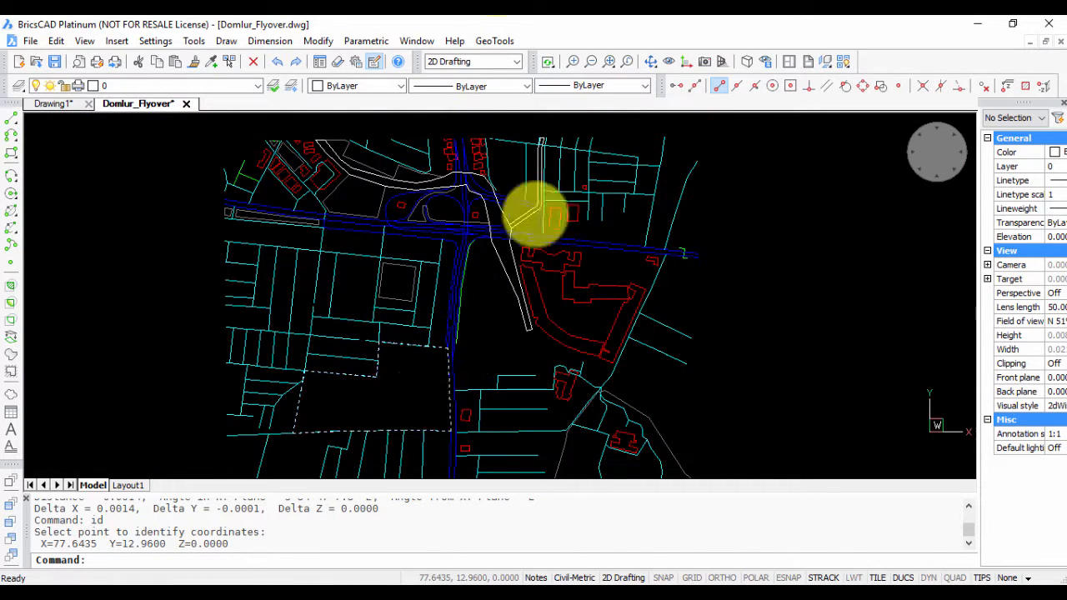
click(494, 40)
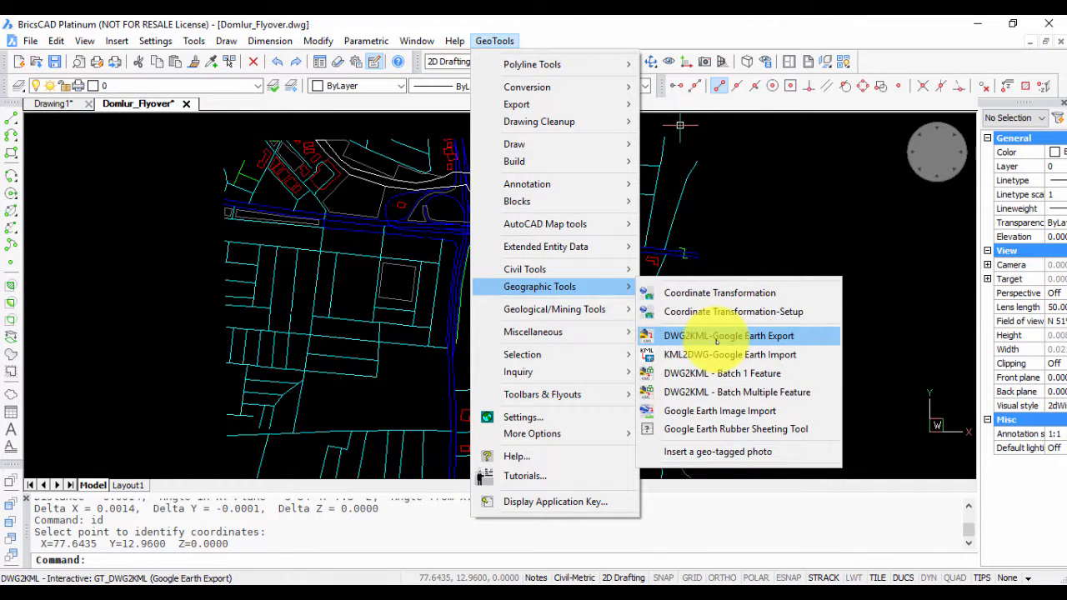
Step: Run DWG2KML export to produce Domlur_Flyover KML and binary KMZ files
click(729, 335)
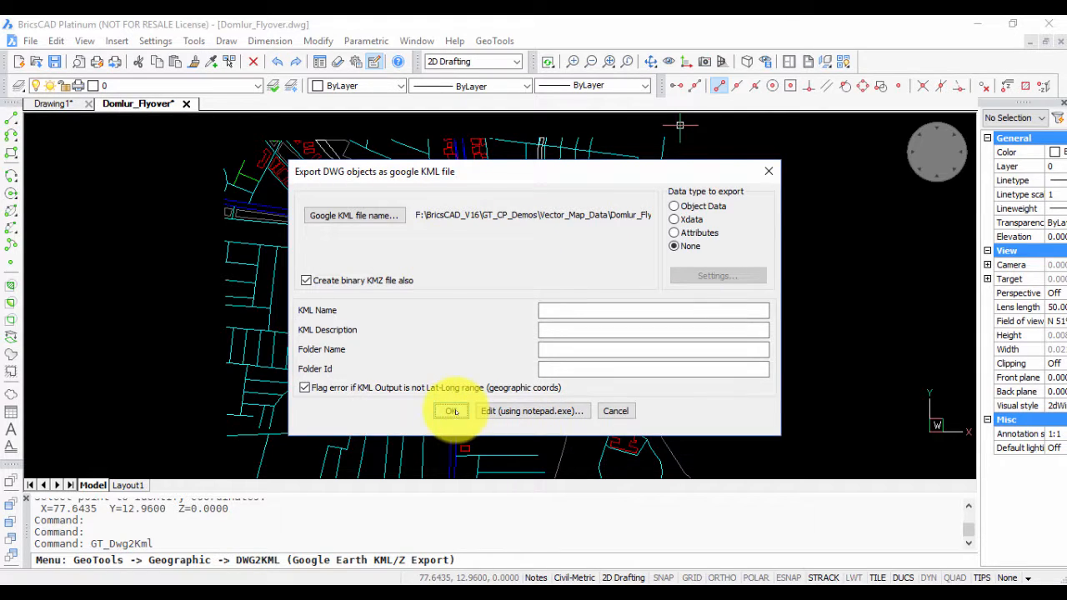
click(452, 410)
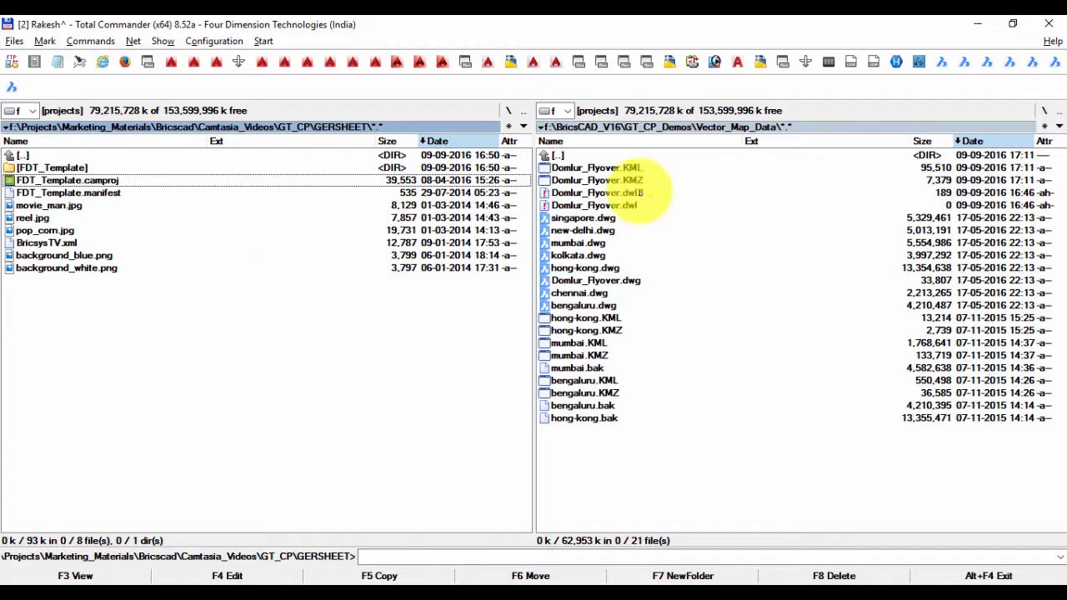
Step: Open Domlur_Flyover.KML from the Vector_Map_Data folder into Google Earth
click(586, 167)
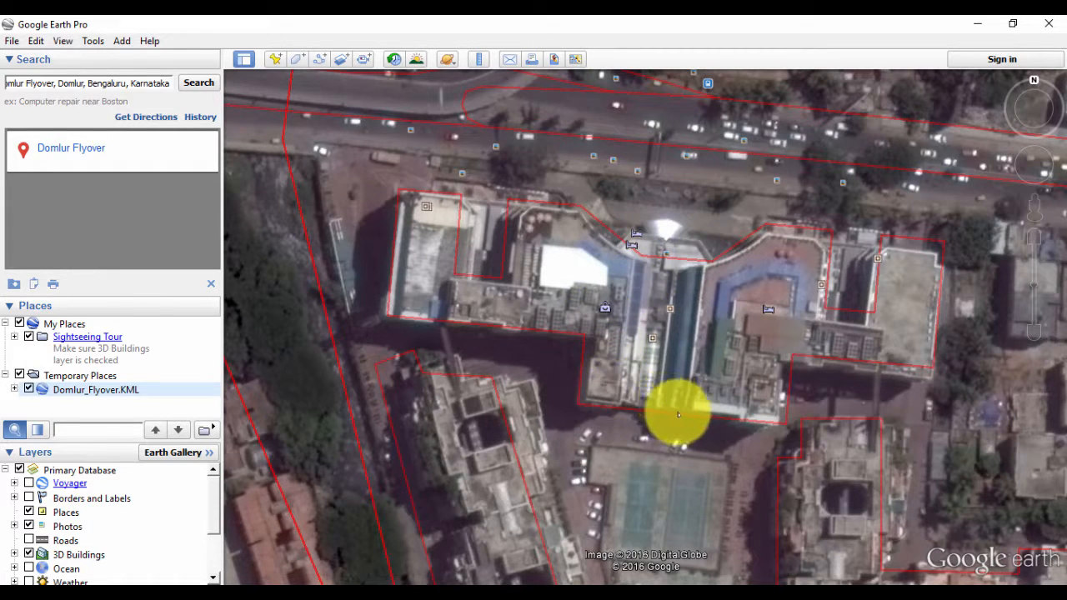
mouse_move(659, 343)
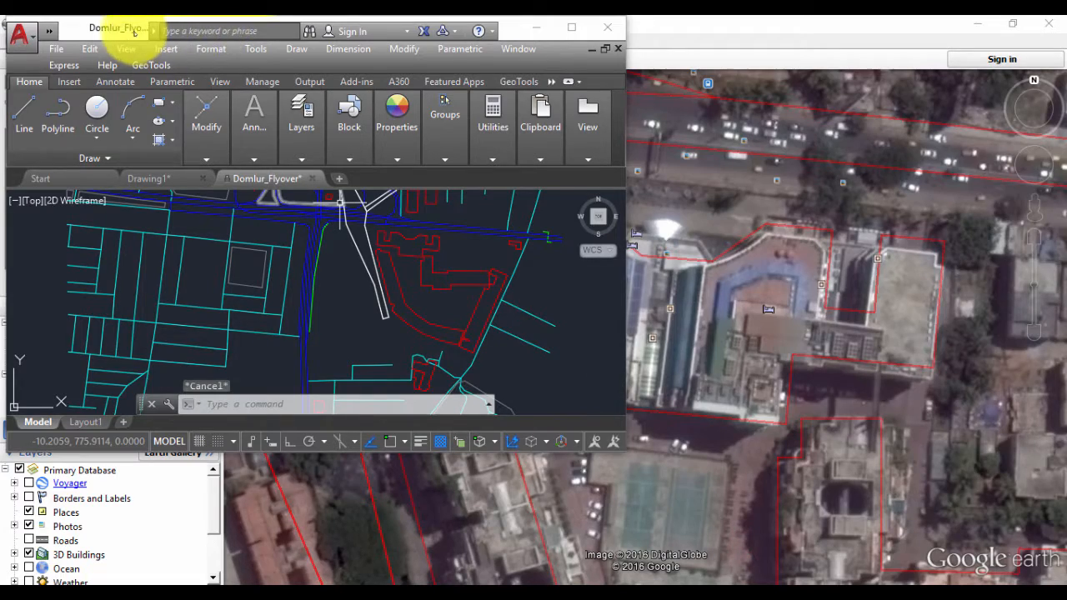
Step: Maximise AutoCAD and run GT_GERSHEET to show the rubber-sheeting step instructions
click(650, 43)
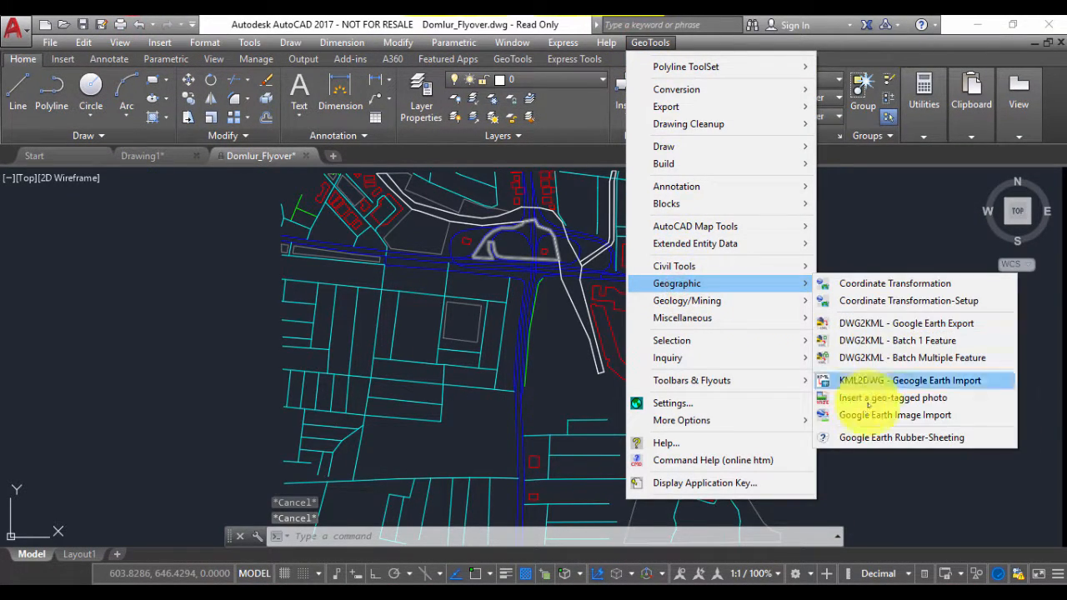
mouse_move(886, 437)
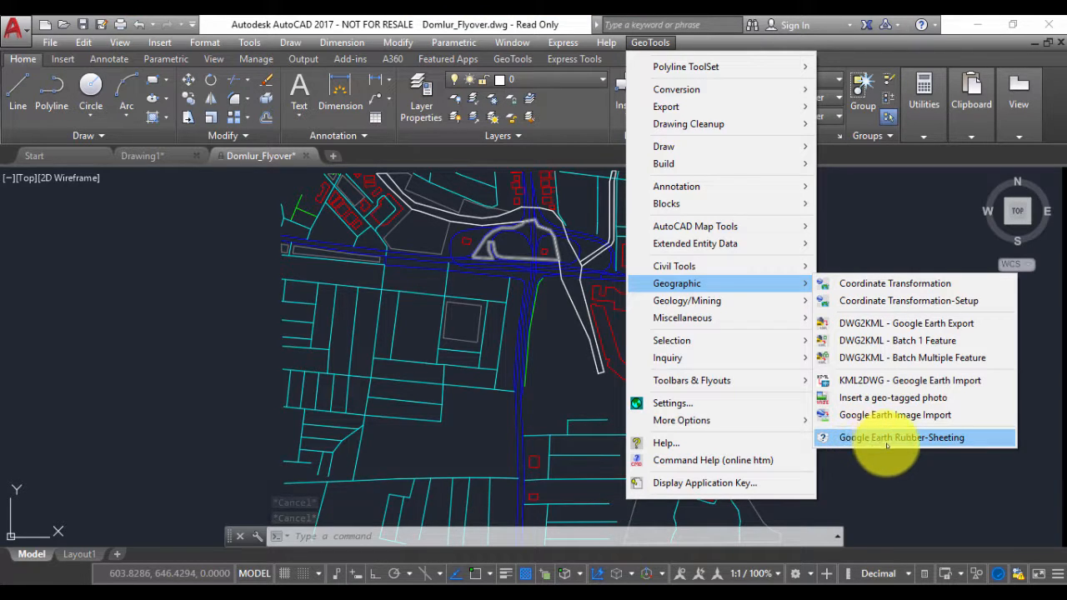
click(900, 436)
text(GT_GER)
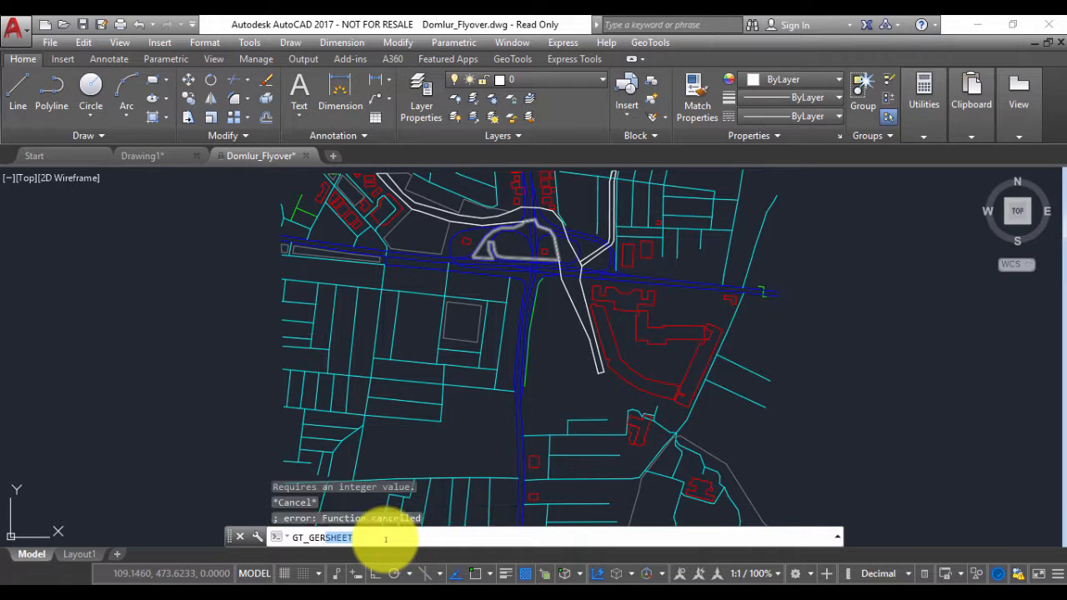
key(enter)
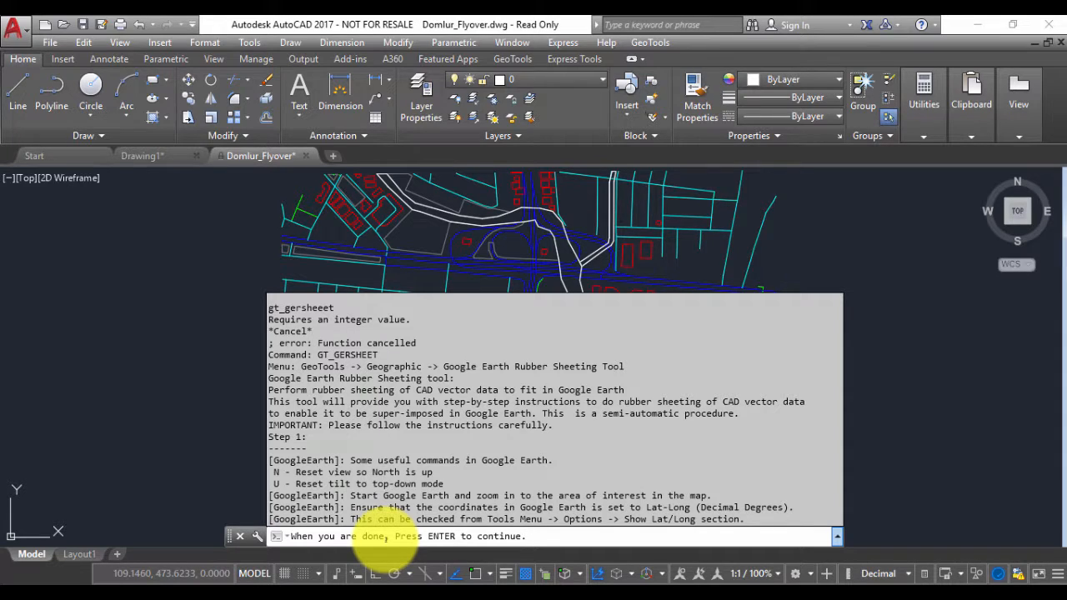